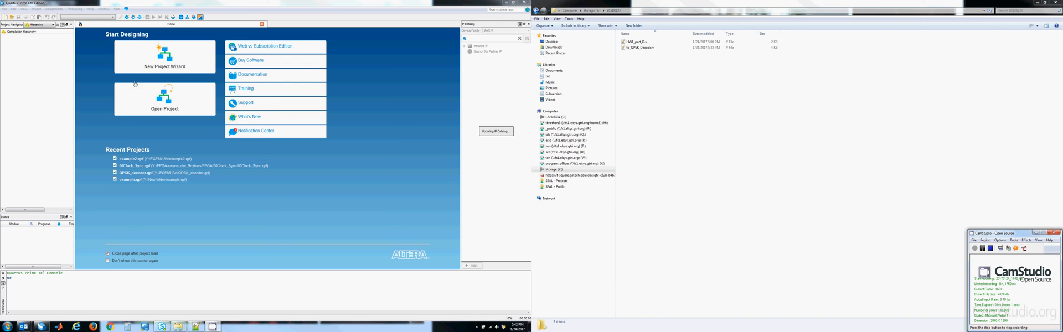
# - Create a new Quartus project named 'example' with top-level entity example via the New Project Wizard
pyautogui.click(164, 57)
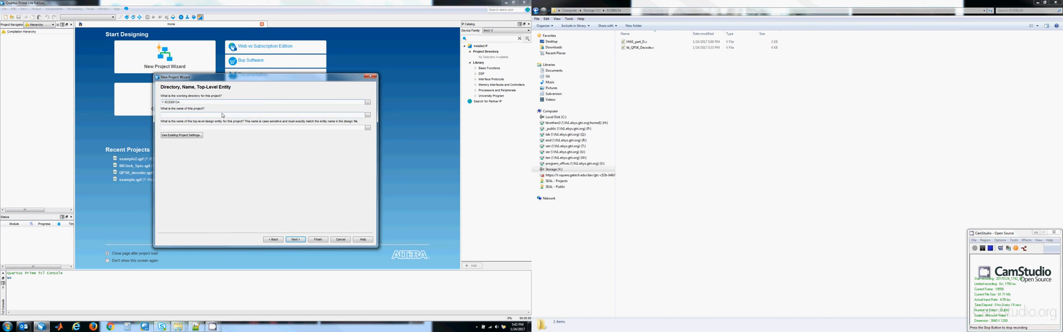
pyautogui.write('example')
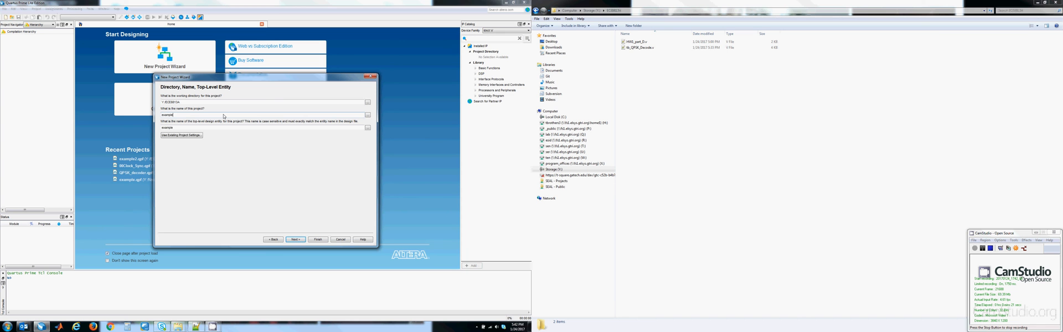
pyautogui.click(318, 240)
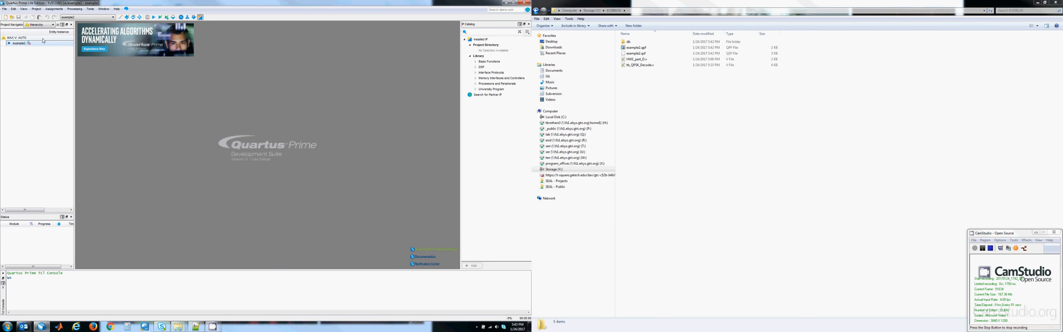
# - Switch Project Navigator to Files and set HW5_part_D.v as the top-level entity
pyautogui.click(37, 26)
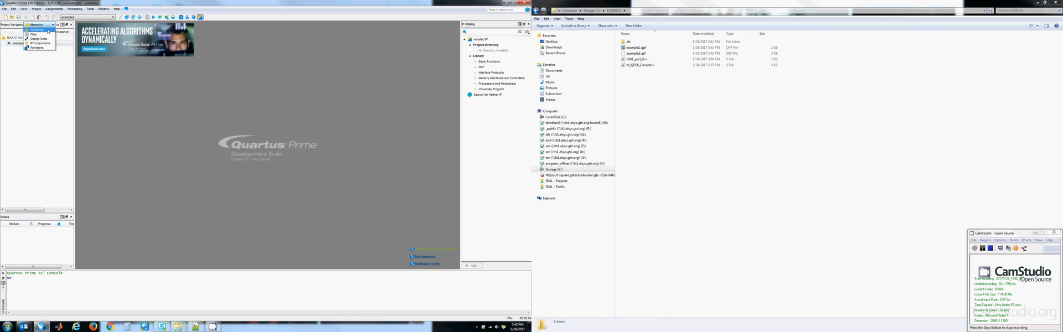
pyautogui.click(34, 34)
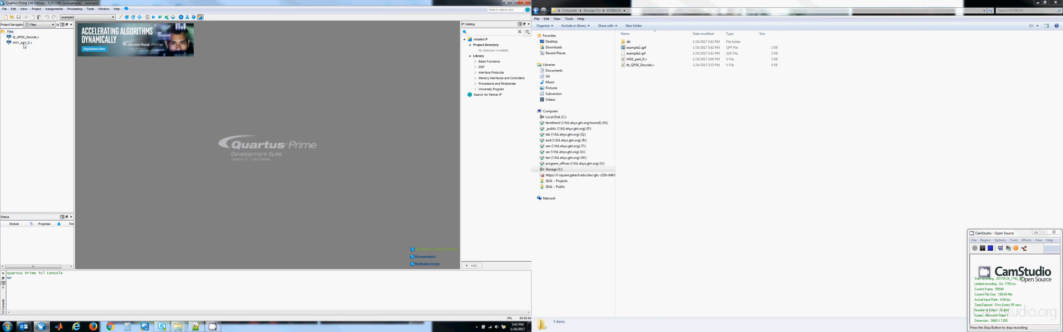
pyautogui.click(22, 41)
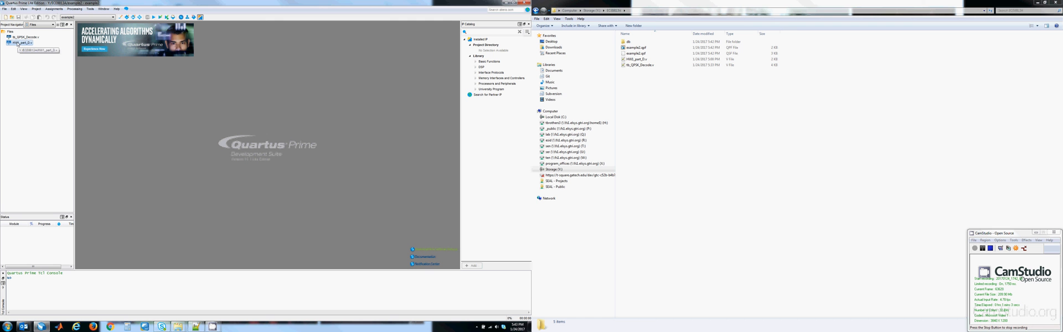
pyautogui.rightClick(20, 42)
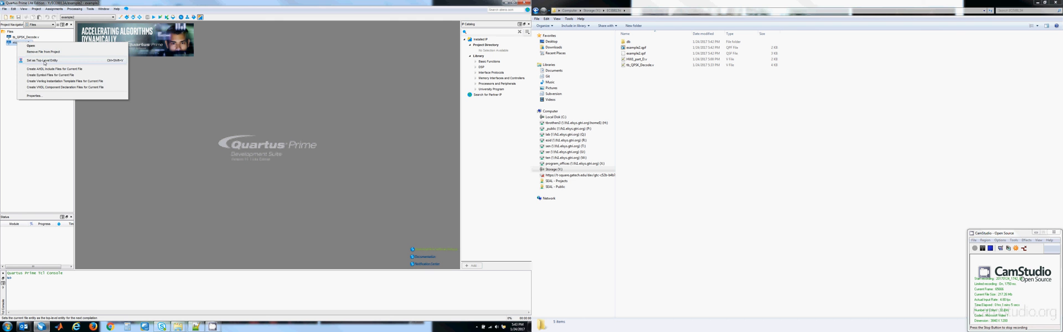
pyautogui.click(44, 60)
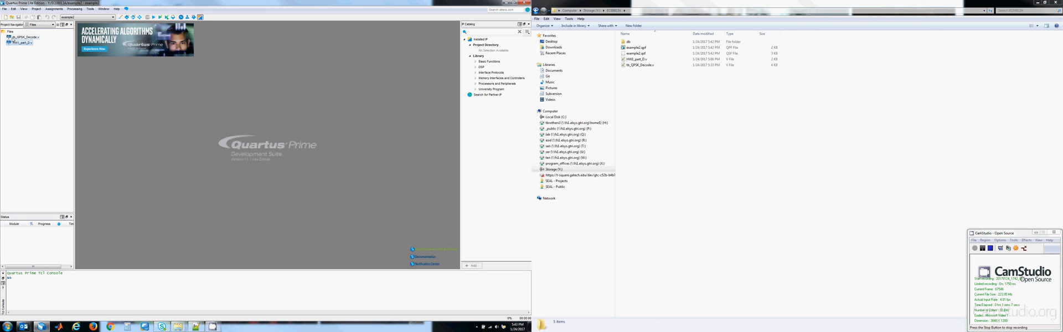
pyautogui.click(36, 26)
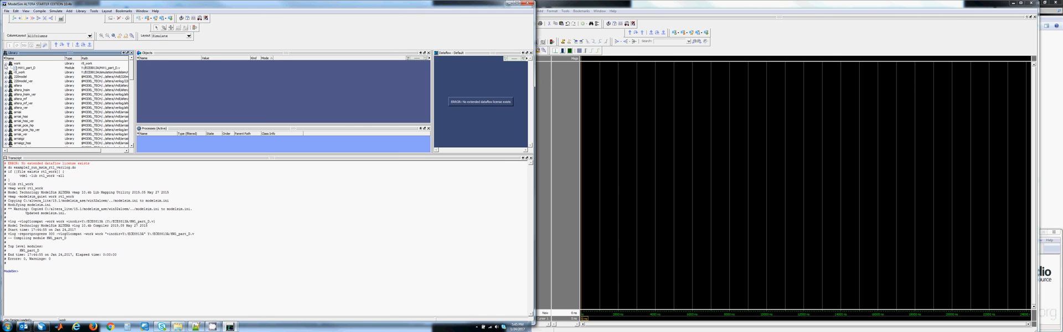
# - Delete the HW5_part_D design unit from the work library and confirm the deletion
pyautogui.click(27, 68)
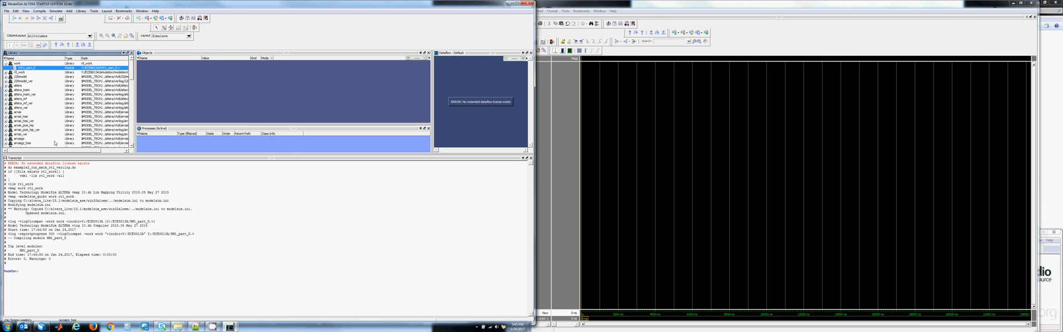
pyautogui.rightClick(20, 69)
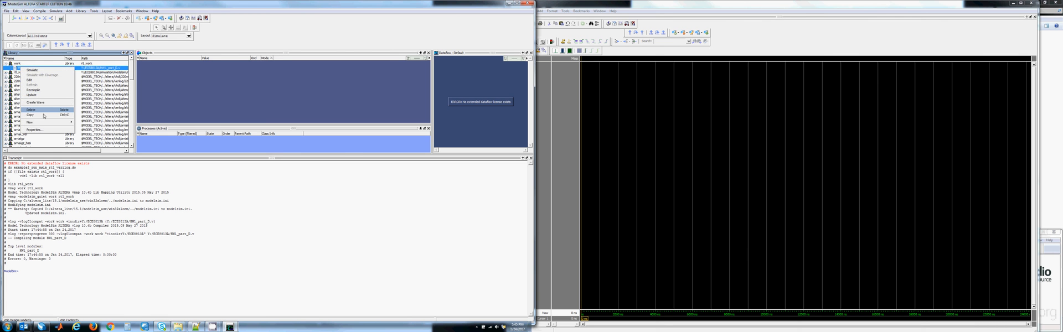
pyautogui.click(31, 110)
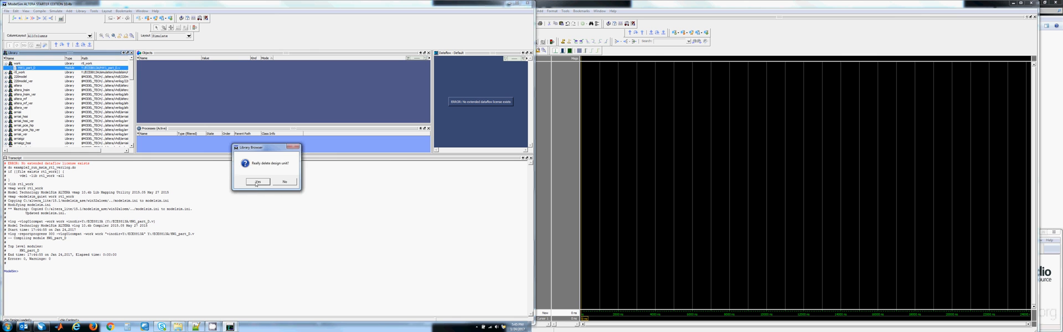
pyautogui.click(257, 180)
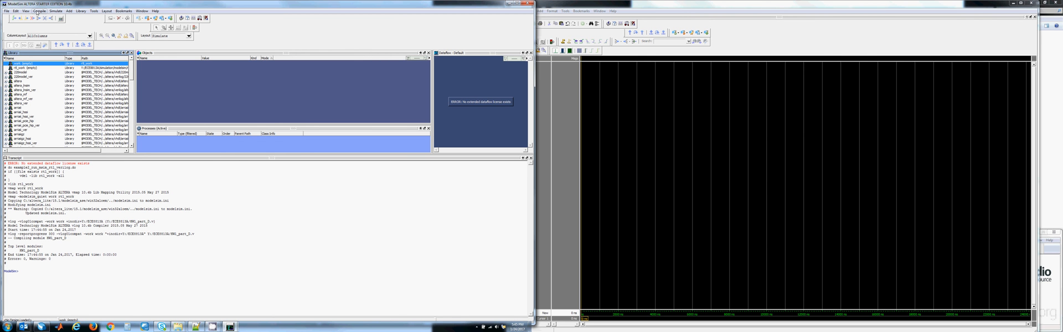
pyautogui.click(40, 11)
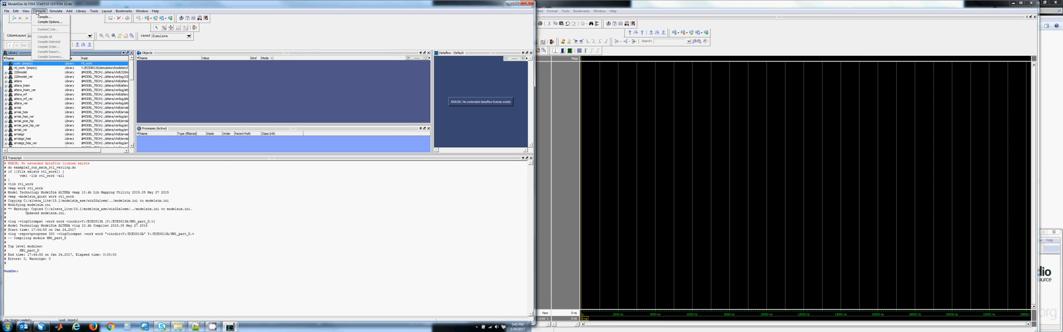
pyautogui.moveTo(43, 17)
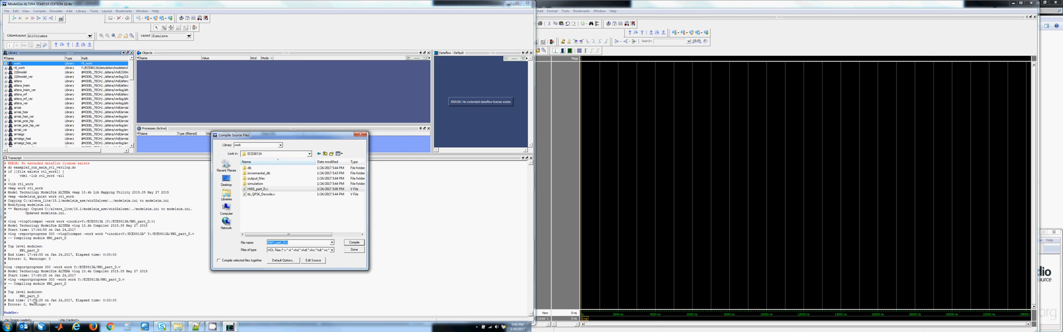
pyautogui.moveTo(69, 308)
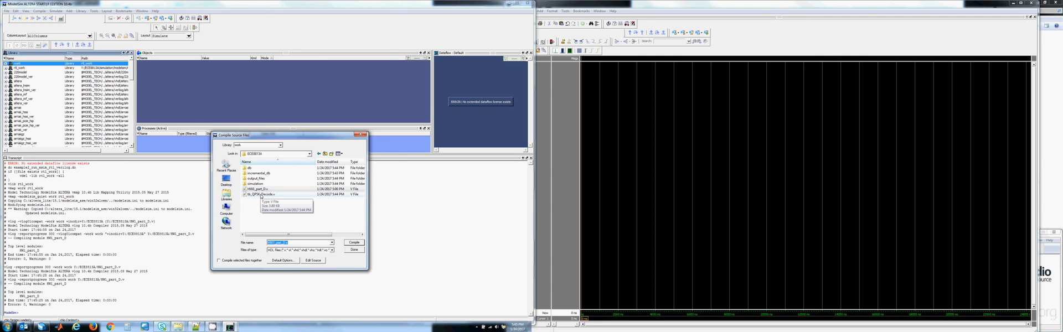
# - Compile tb_QPSK_Decode.v into the work library with zero errors and finish
pyautogui.click(259, 195)
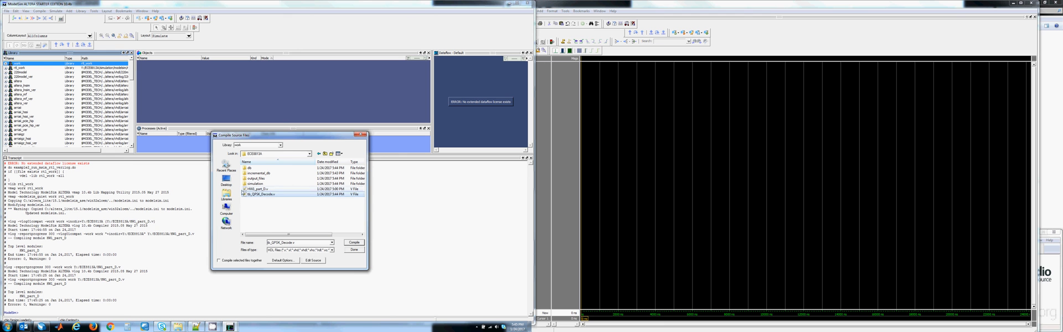
pyautogui.click(261, 188)
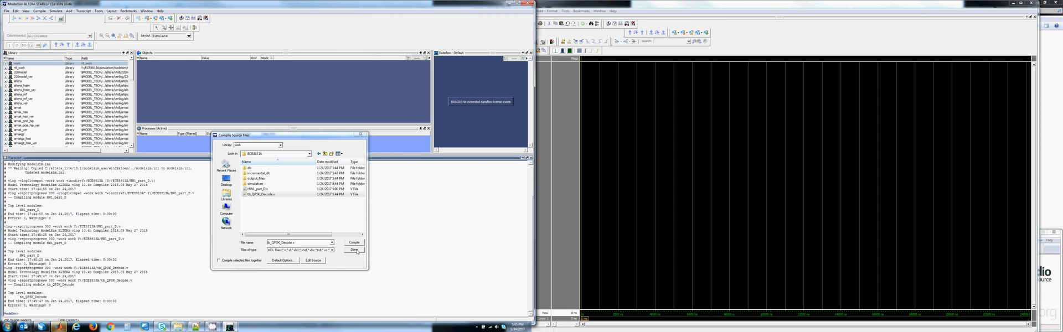
pyautogui.click(354, 249)
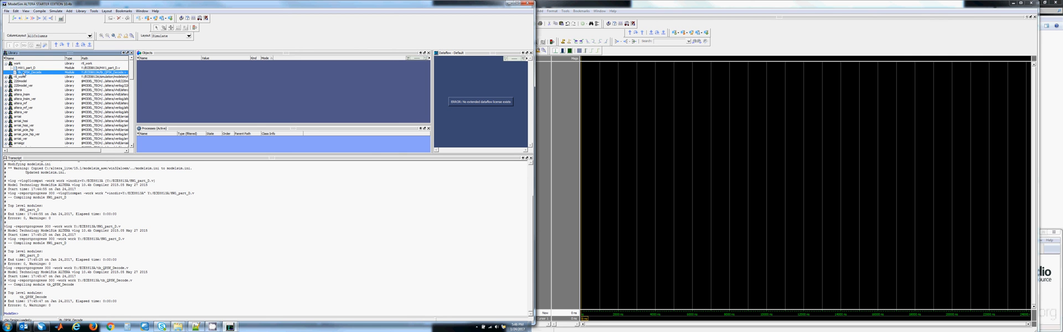
# - Simulate the tb_QPSK_Decode design unit from the work library
pyautogui.rightClick(20, 72)
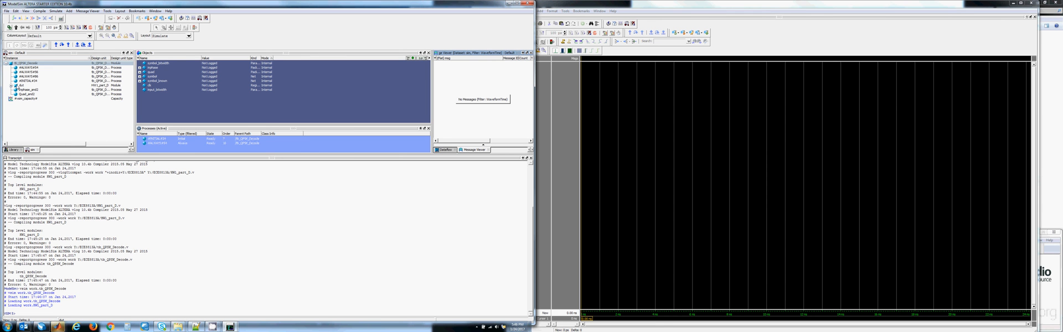
pyautogui.click(16, 85)
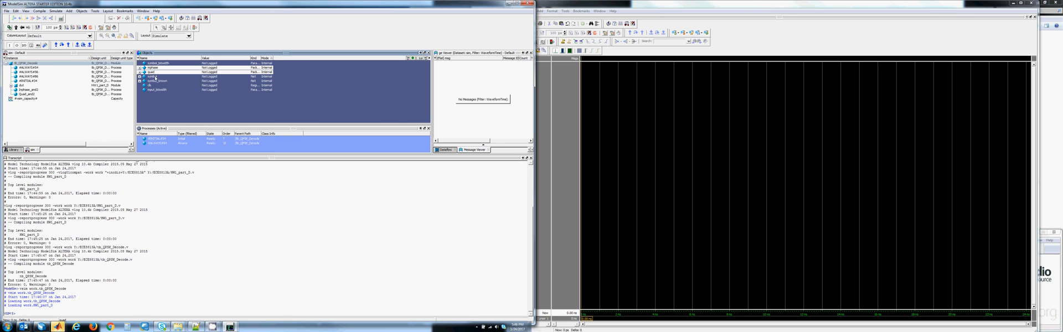
# - Add the selected in-phase, quadrature, symbol and known-symbol signals to the wave window
pyautogui.rightClick(156, 80)
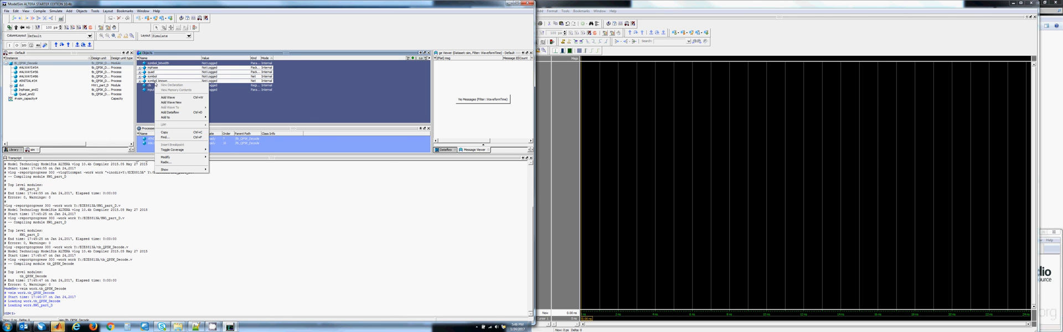
pyautogui.click(167, 97)
pyautogui.write('run')
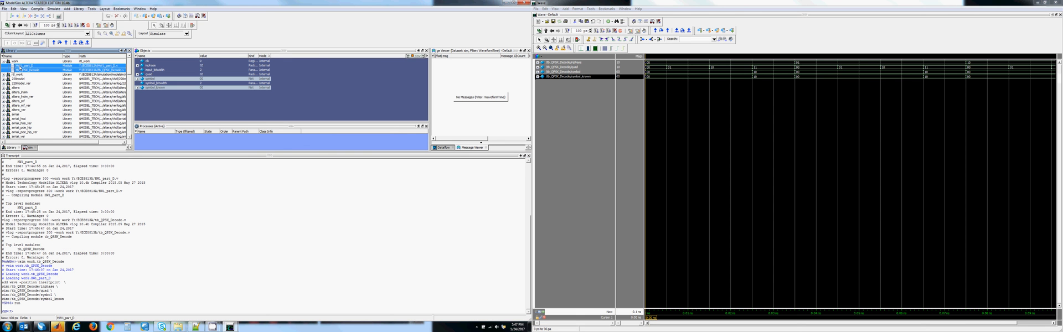
# - Recompile HW5_part_D and tb_QPSK_Decode from the Library pane with zero errors
pyautogui.click(26, 64)
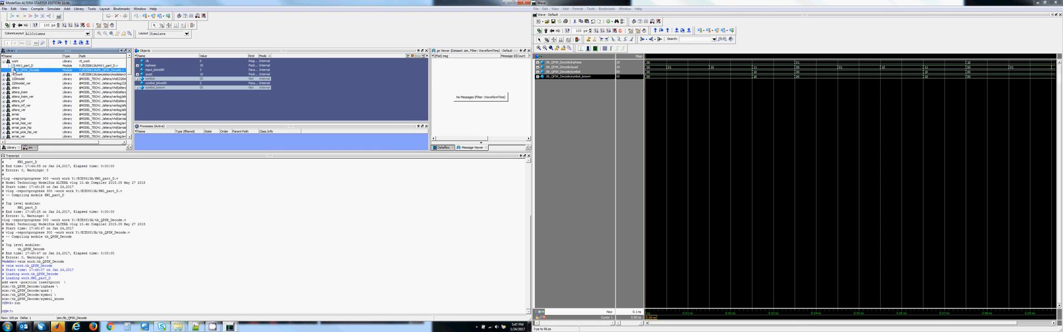
pyautogui.rightClick(26, 69)
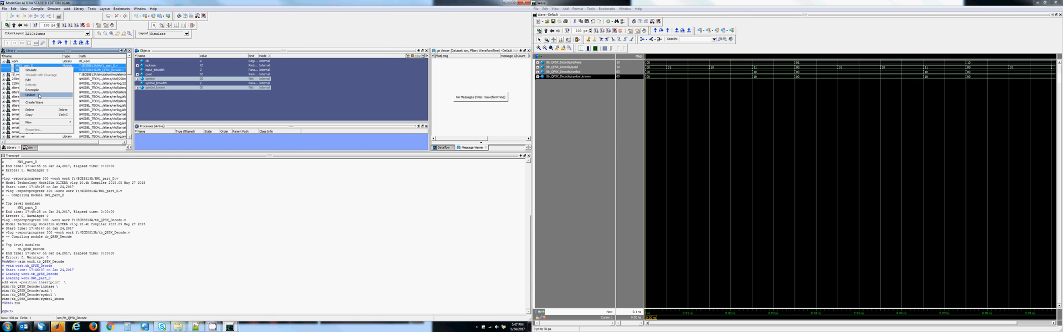
pyautogui.click(32, 95)
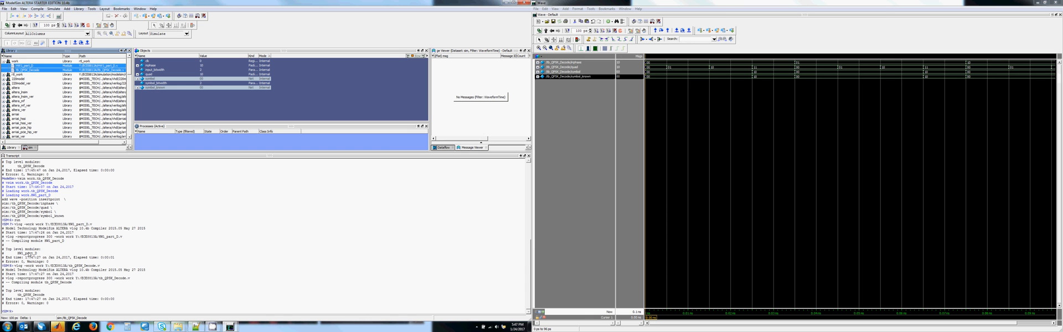
pyautogui.moveTo(32, 298)
pyautogui.write('restart')
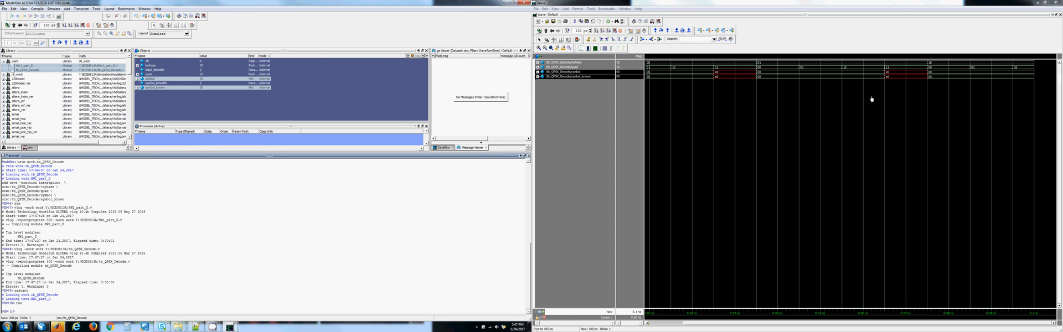
pyautogui.moveTo(892, 77)
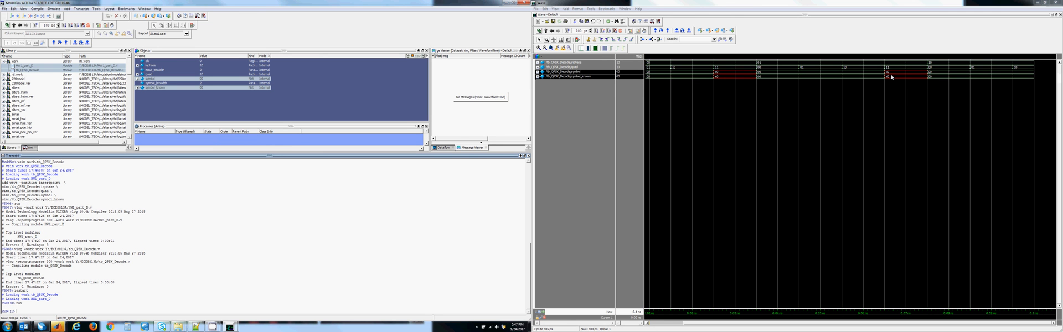
pyautogui.moveTo(892, 77)
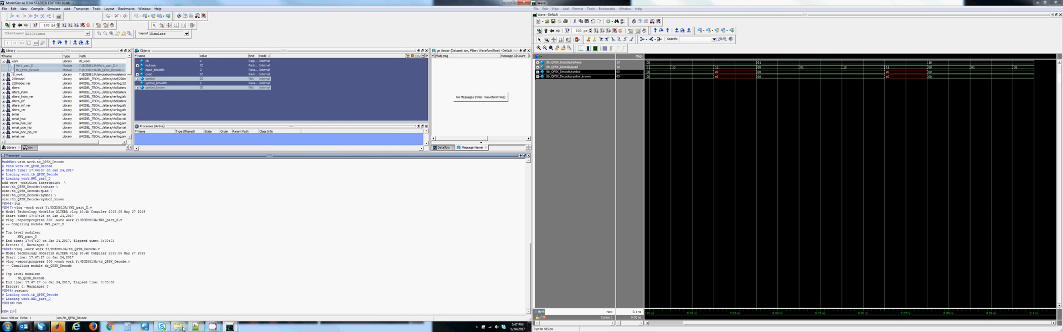